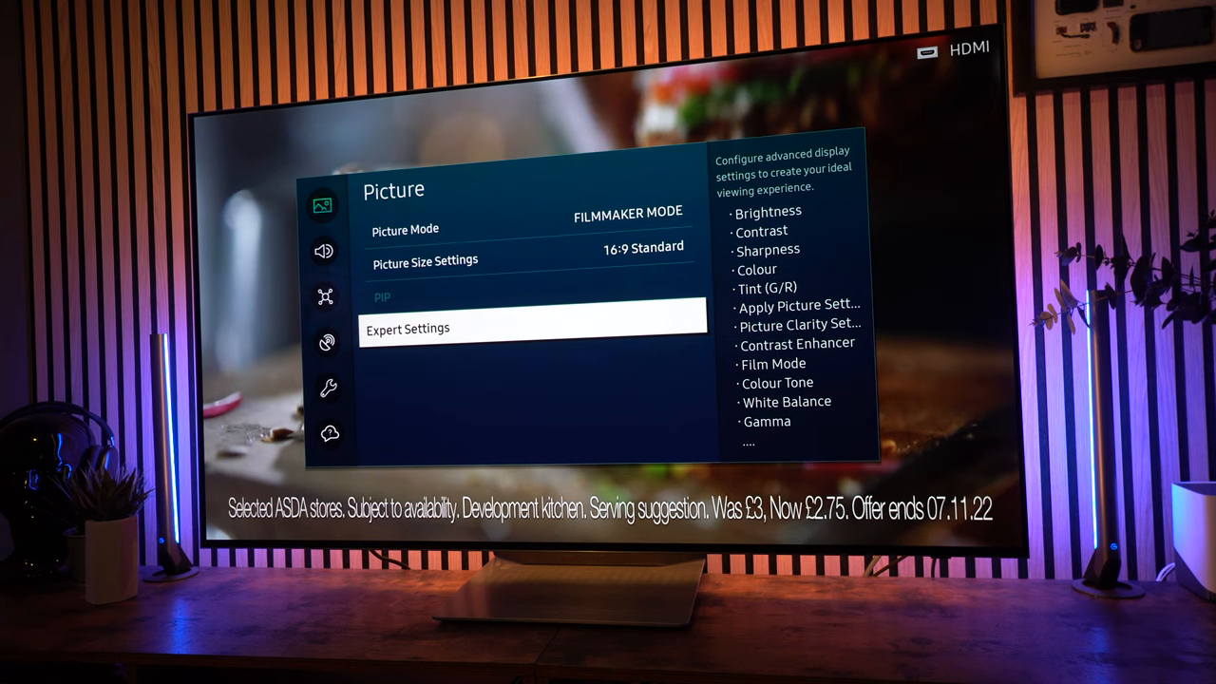
Set Filmmaker Mode Brightness 36, Contrast 35, Sharpness 1, Colour 30 and Tint 0.
{"action": "key", "text": "Up"}
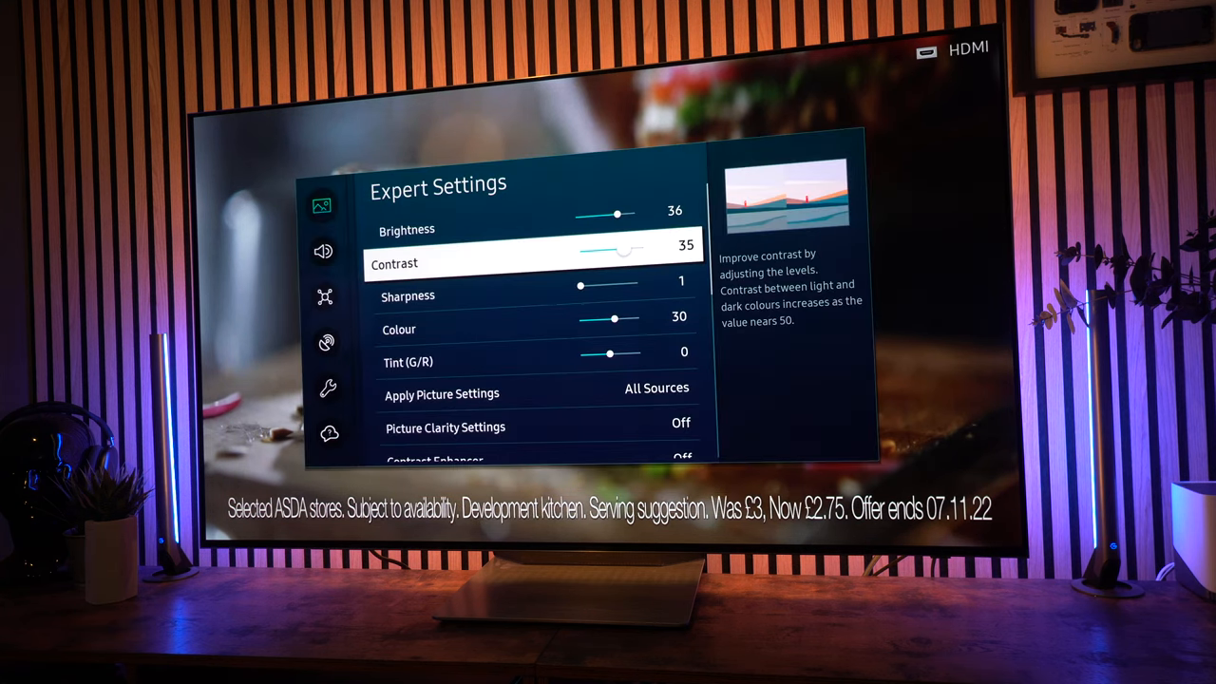
{"action": "key", "text": "down"}
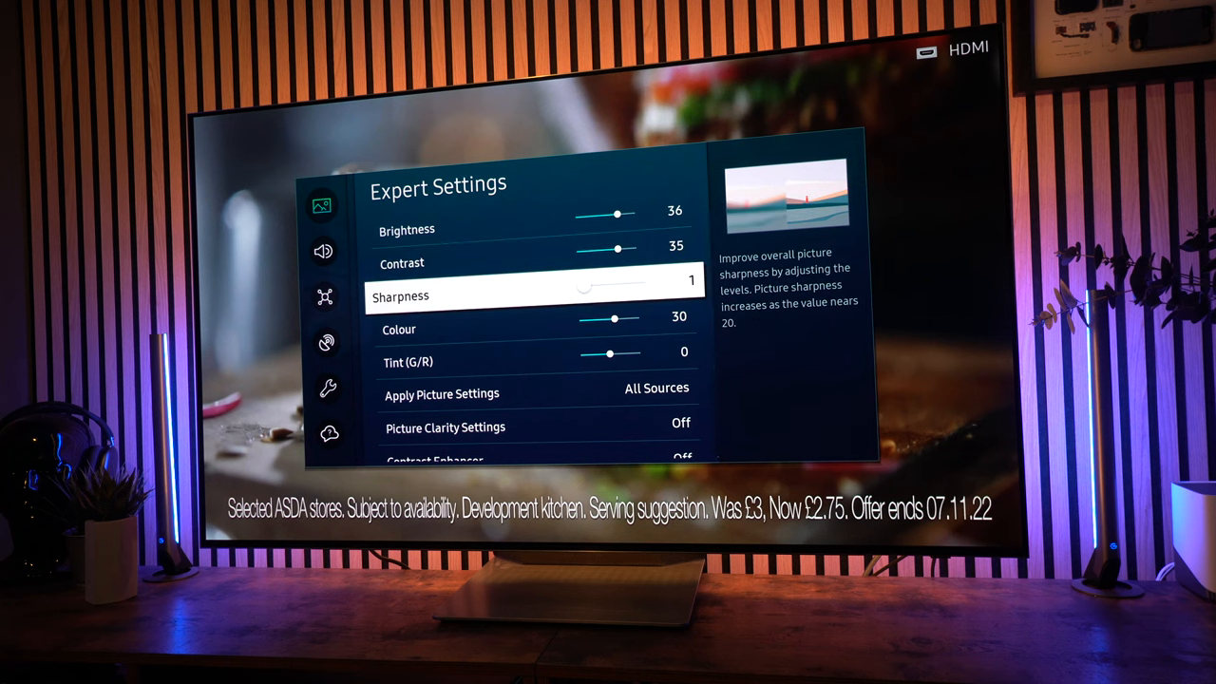
{"action": "key", "text": "down"}
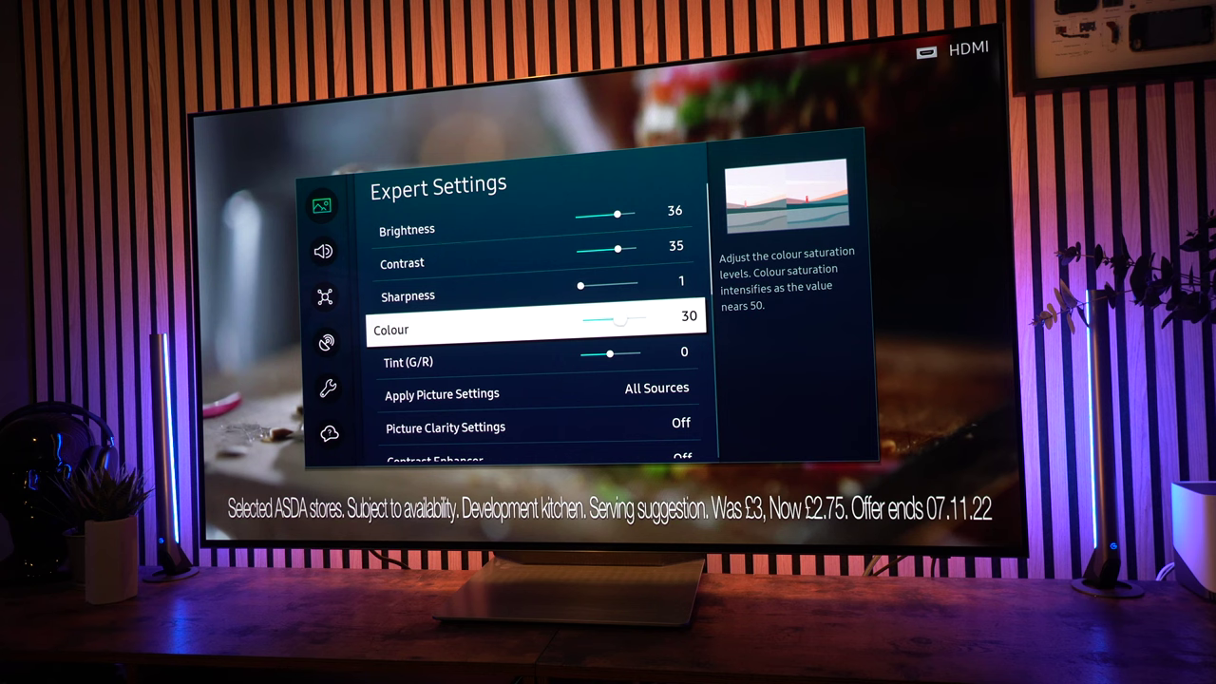
{"action": "key", "text": "Down"}
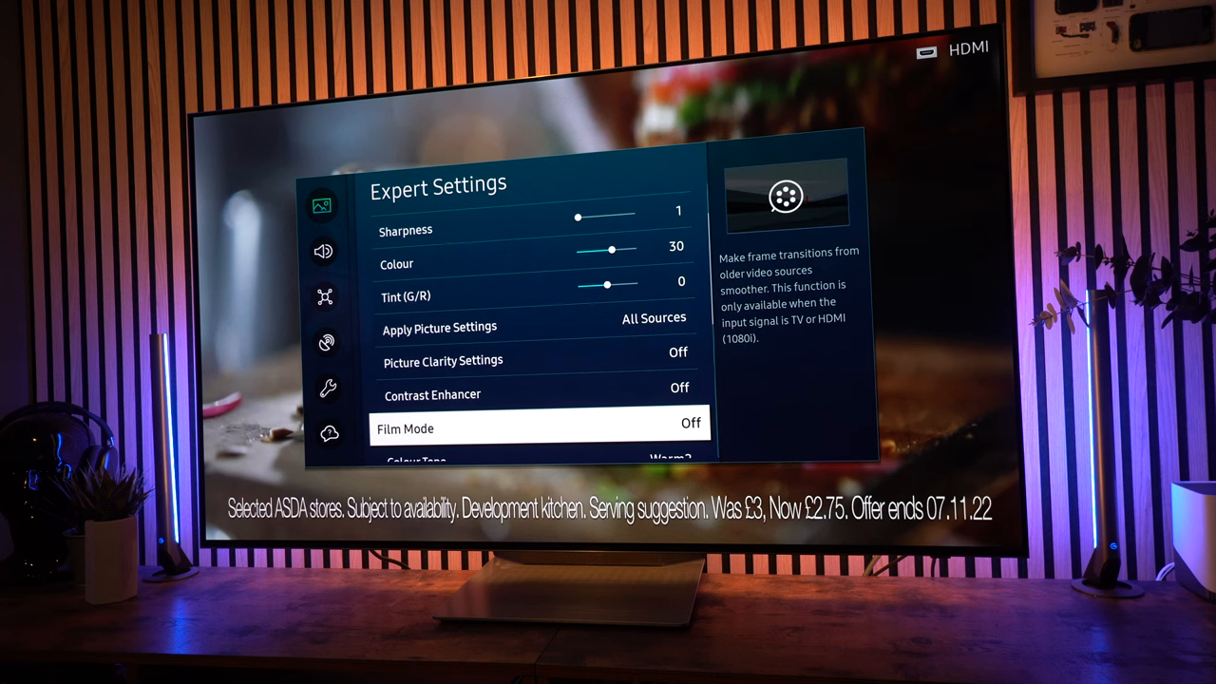
Set 2-point R/G/B gains to 3/-3/-5 with zero offsets, and BT.1886 gamma -1.
{"action": "scroll", "scroll_direction": "down", "scroll_amount": 3}
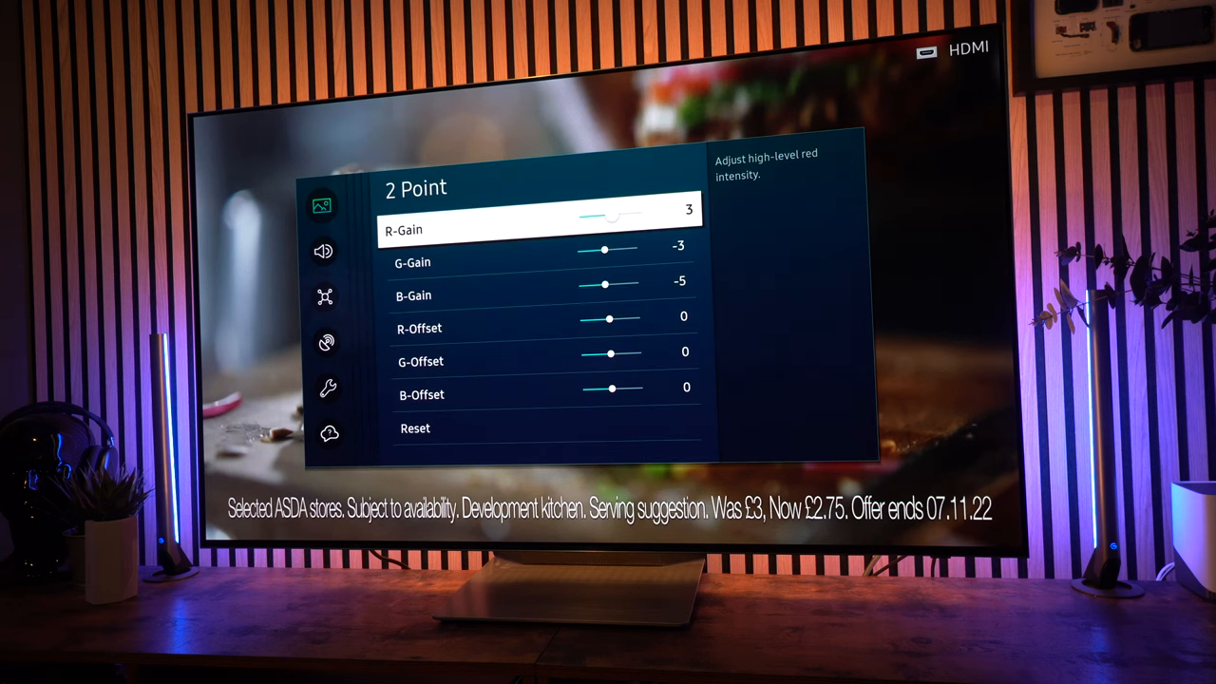
{"action": "key", "text": "down"}
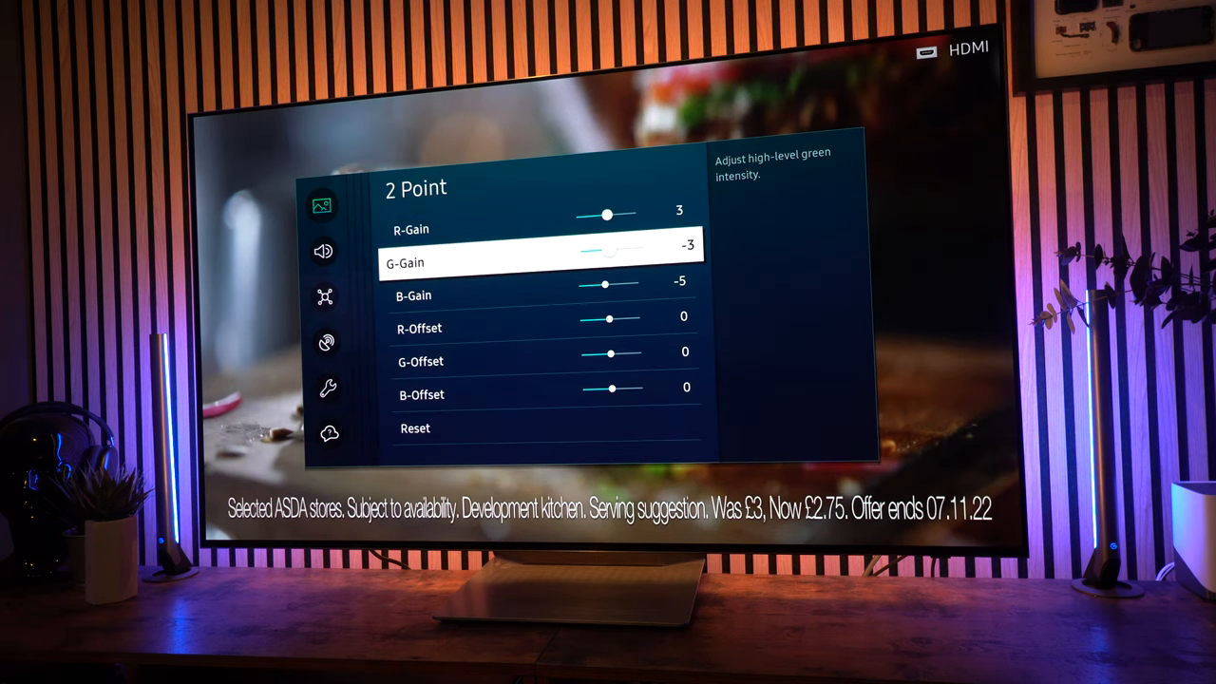
{"action": "key", "text": "Down"}
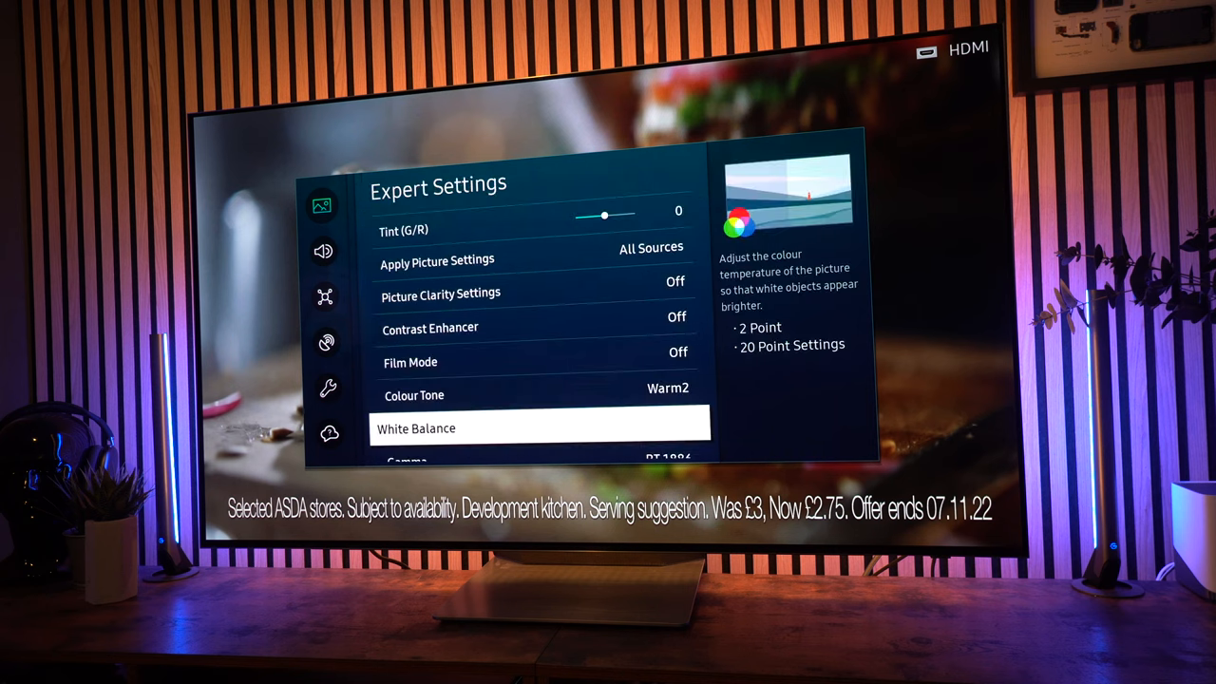
{"action": "scroll", "scroll_direction": "down", "scroll_amount": 3}
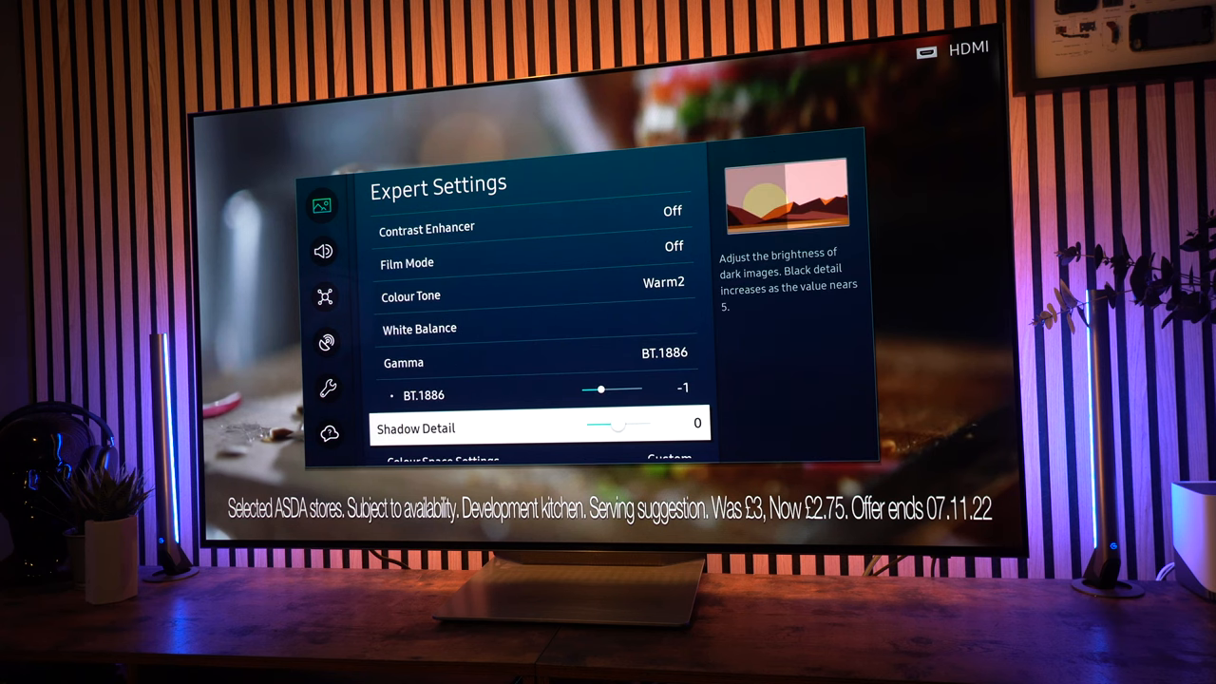
{"action": "scroll", "scroll_direction": "down", "scroll_amount": 3}
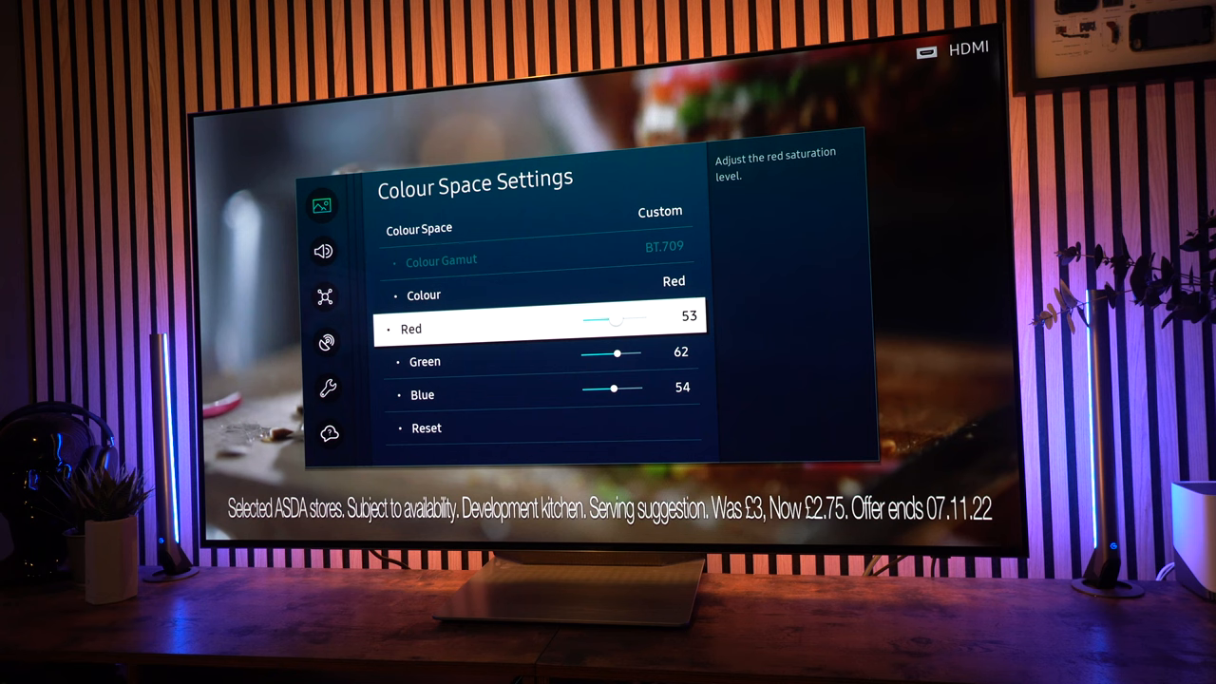
Pick the Custom colour space and adjust the red point's levels, including its blue level.
{"action": "key", "text": "down"}
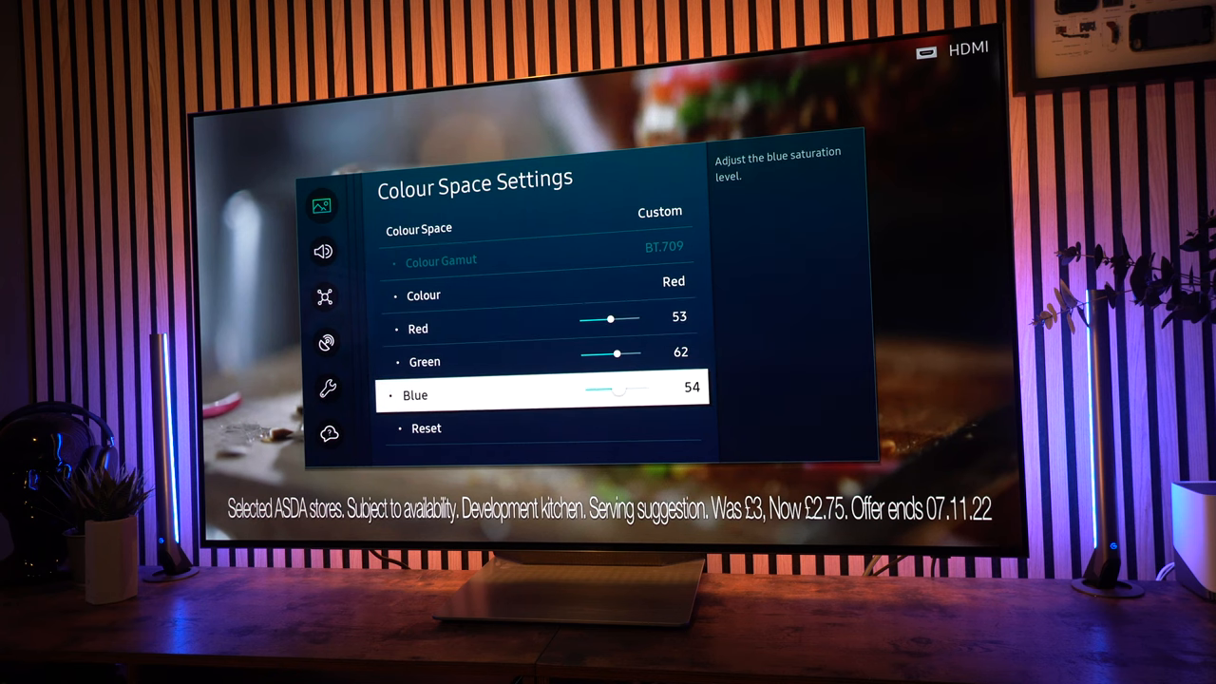
{"action": "key", "text": "Up"}
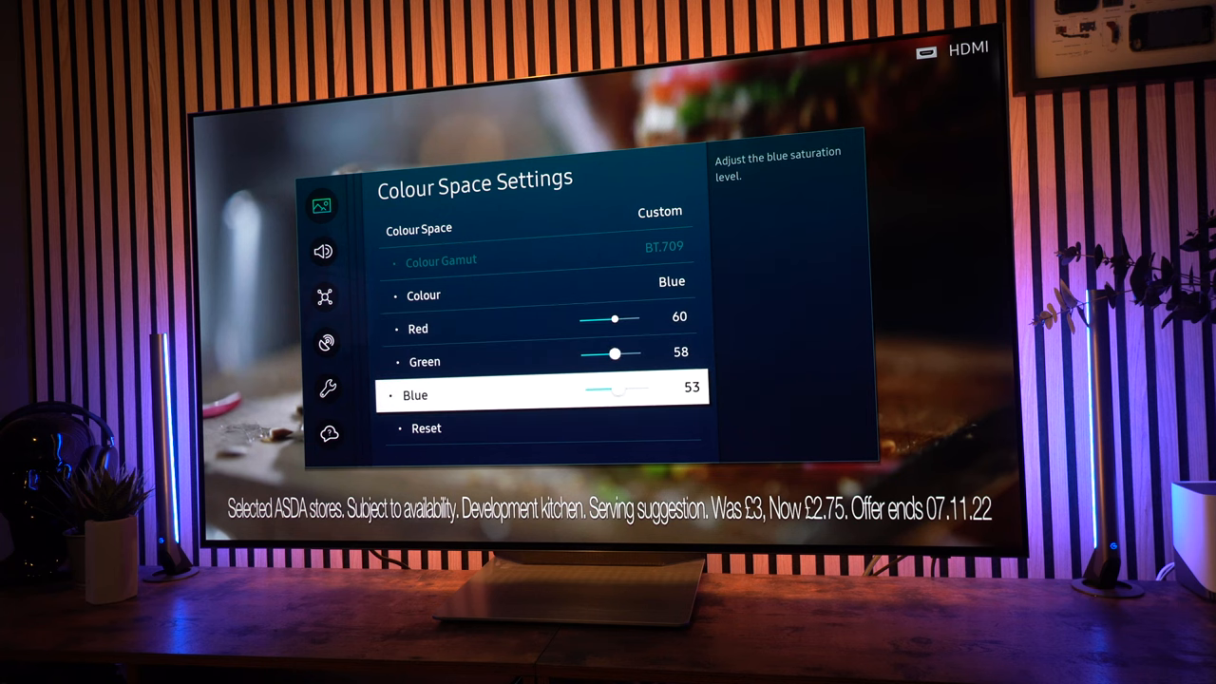
{"action": "key", "text": "Up"}
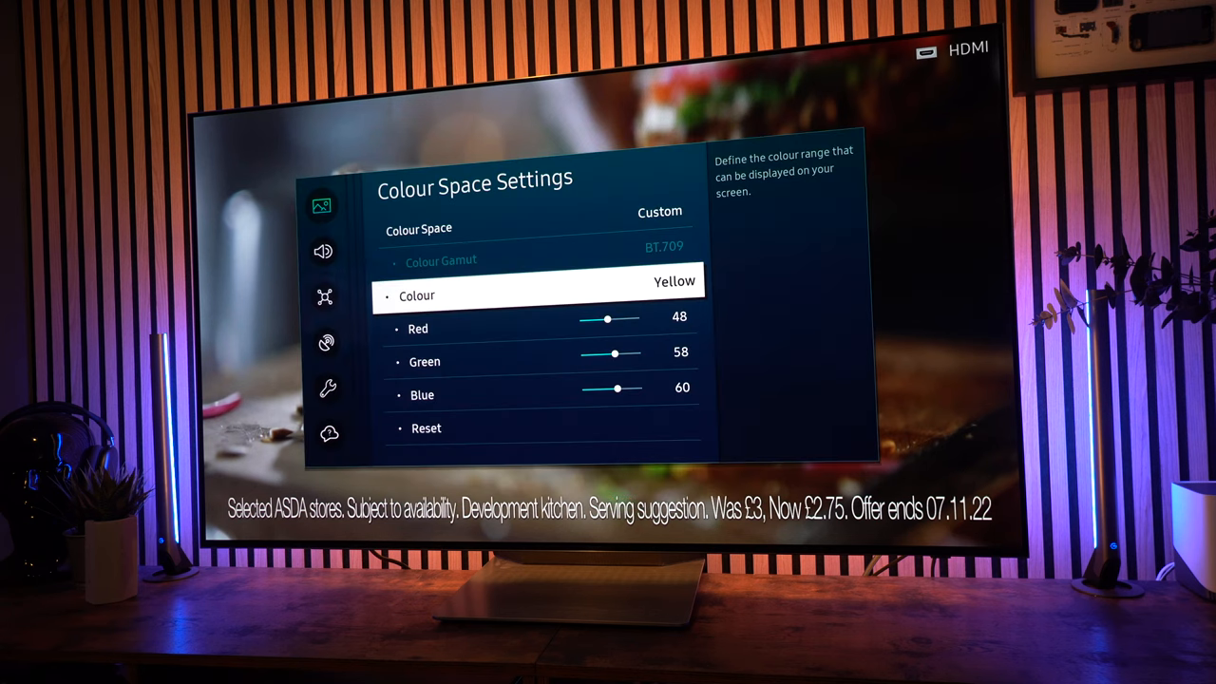
Set Yellow to 48/58/60 and Cyan to 65/62/60, then go back to Picture.
{"action": "key", "text": "down"}
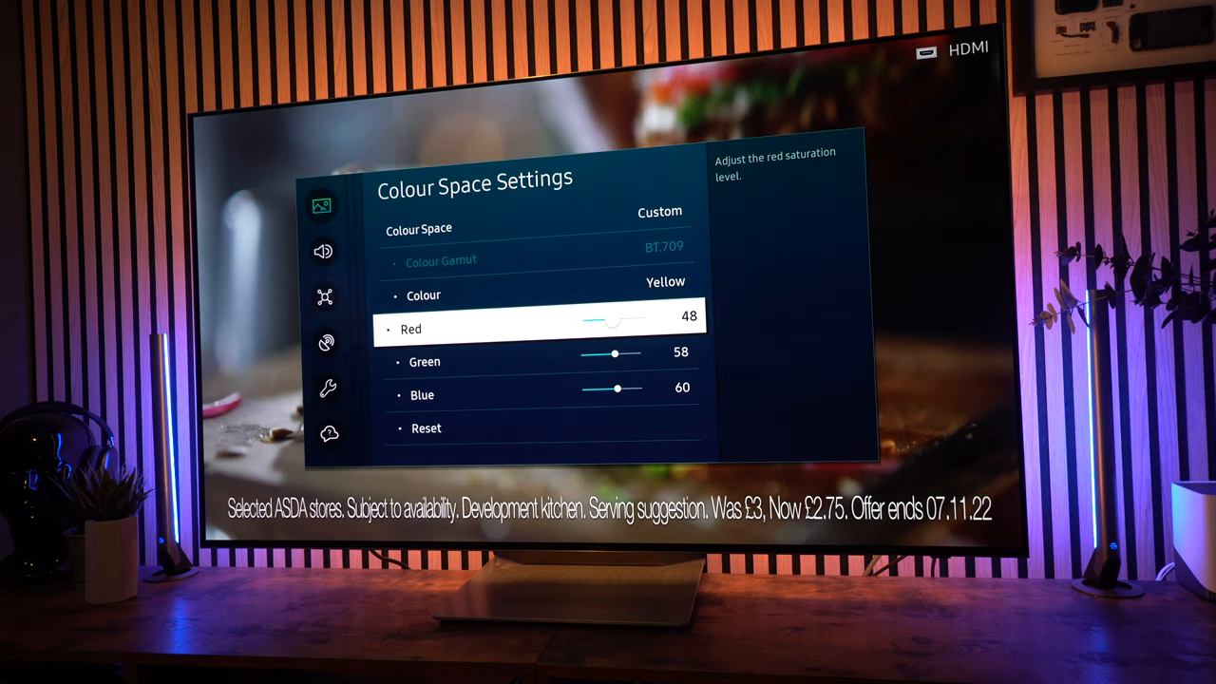
{"action": "key", "text": "down"}
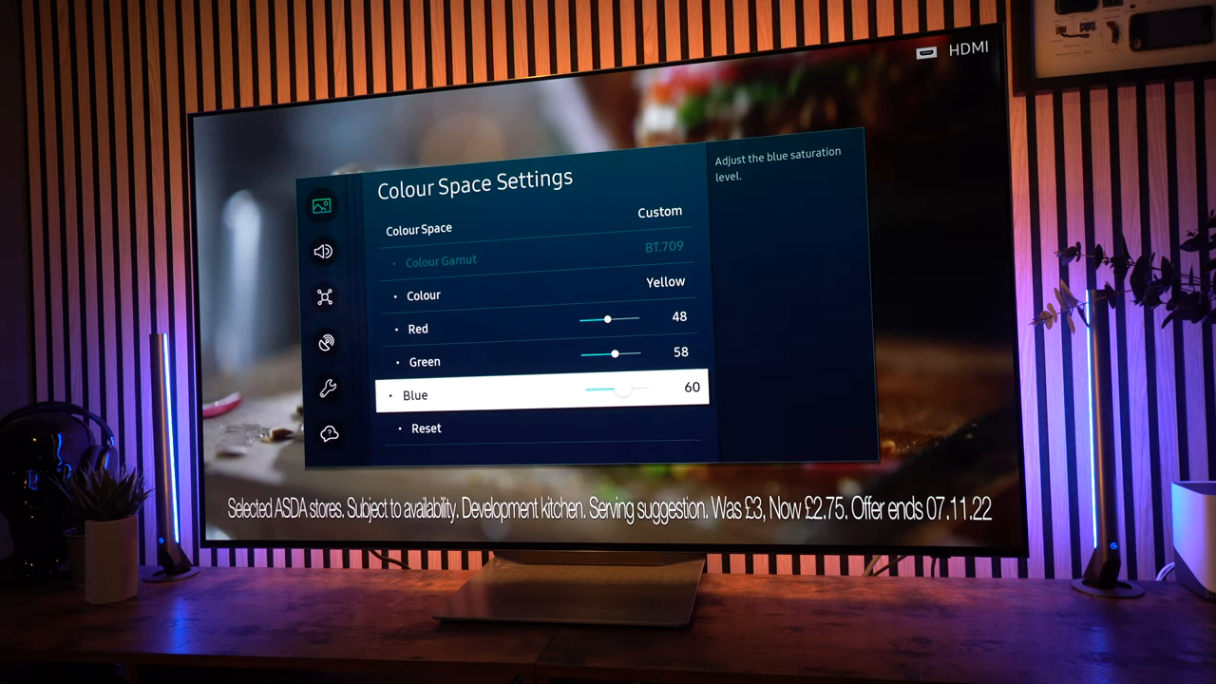
{"action": "key", "text": "up"}
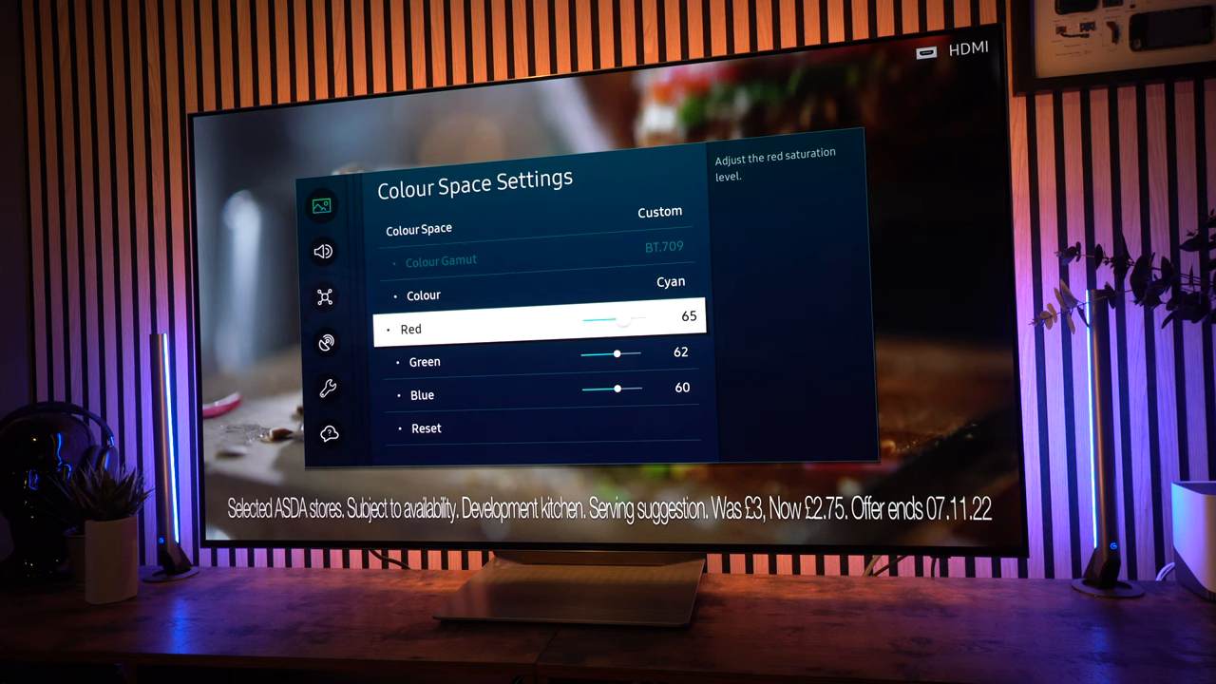
{"action": "key", "text": "down"}
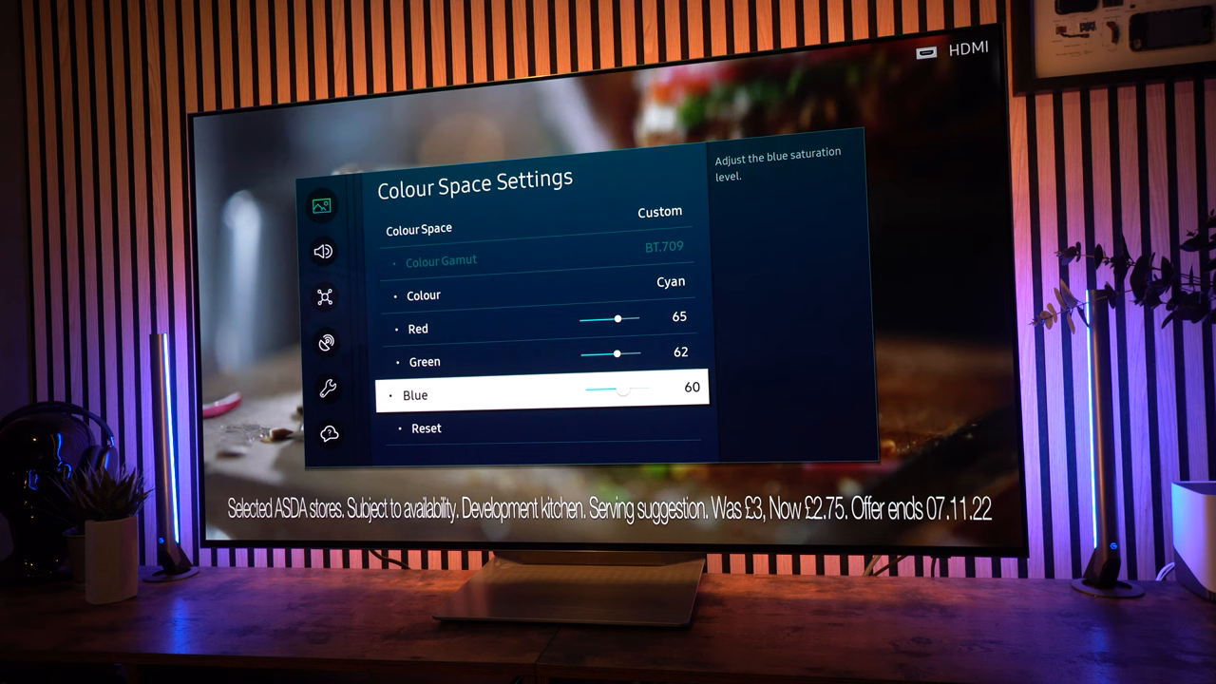
{"action": "key", "text": "up"}
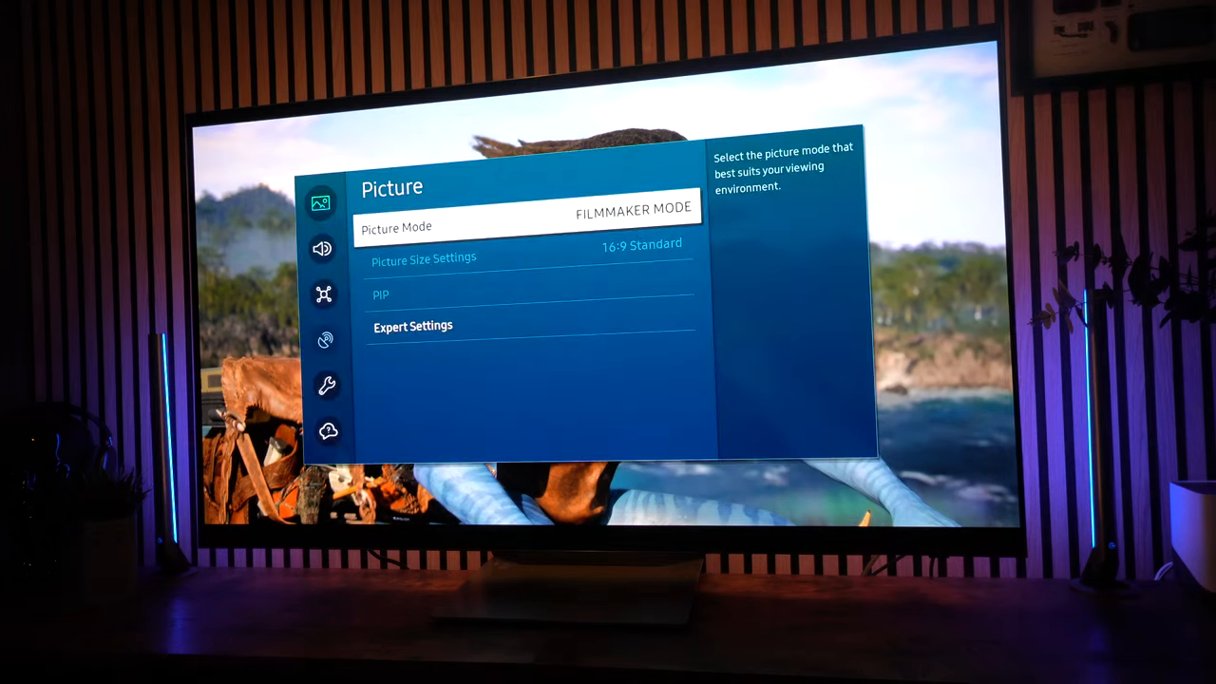
In HDR Expert Settings, scroll to Gamma ST.2084 and leave its level at 0.
{"action": "left_click", "coordinate": [413, 325]}
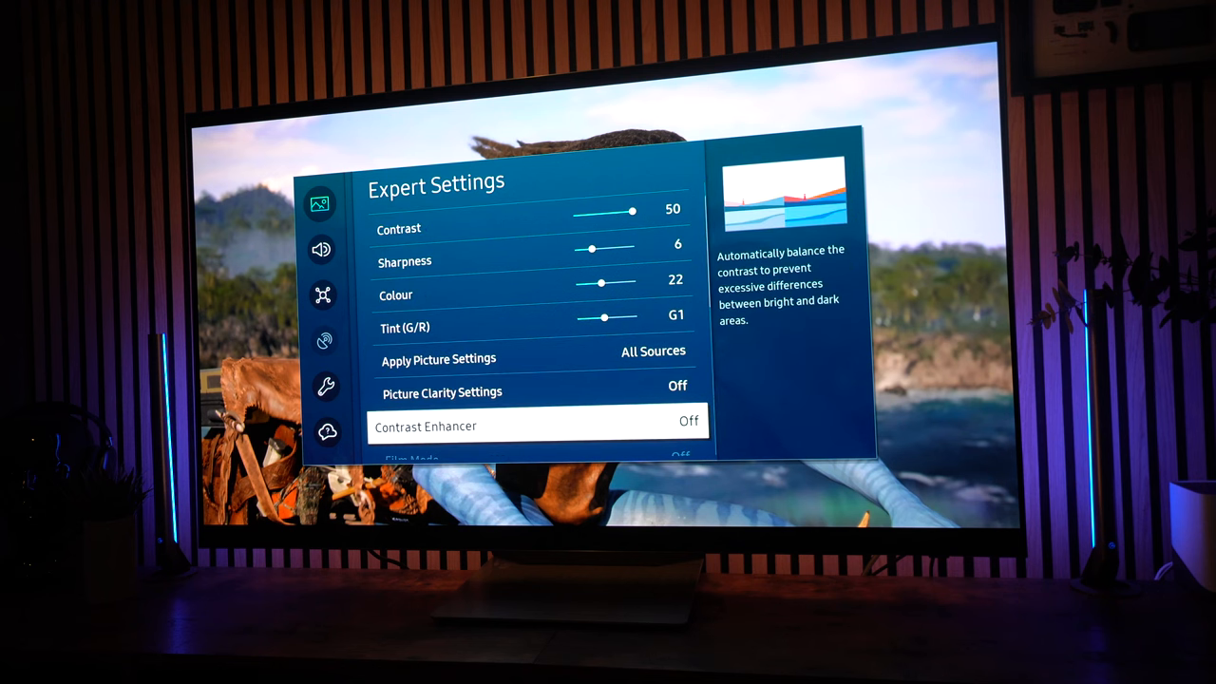
{"action": "scroll", "scroll_direction": "down", "scroll_amount": 3}
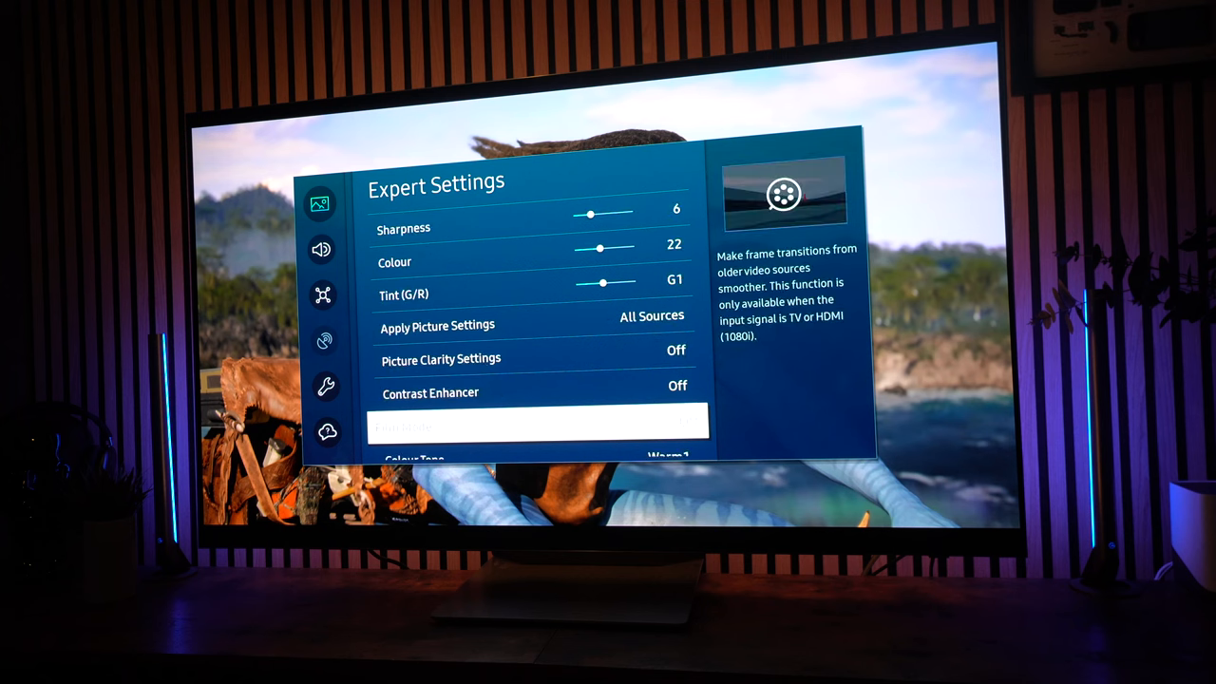
{"action": "scroll", "scroll_direction": "down", "scroll_amount": 3}
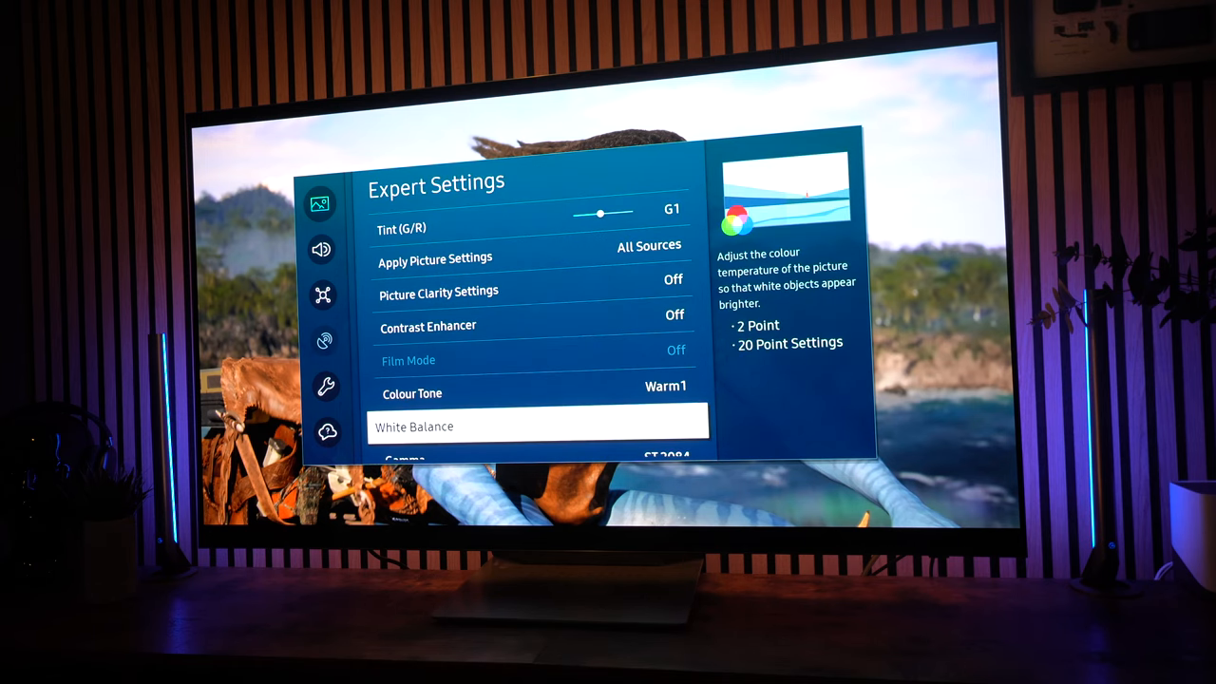
{"action": "scroll", "scroll_direction": "down", "scroll_amount": 3}
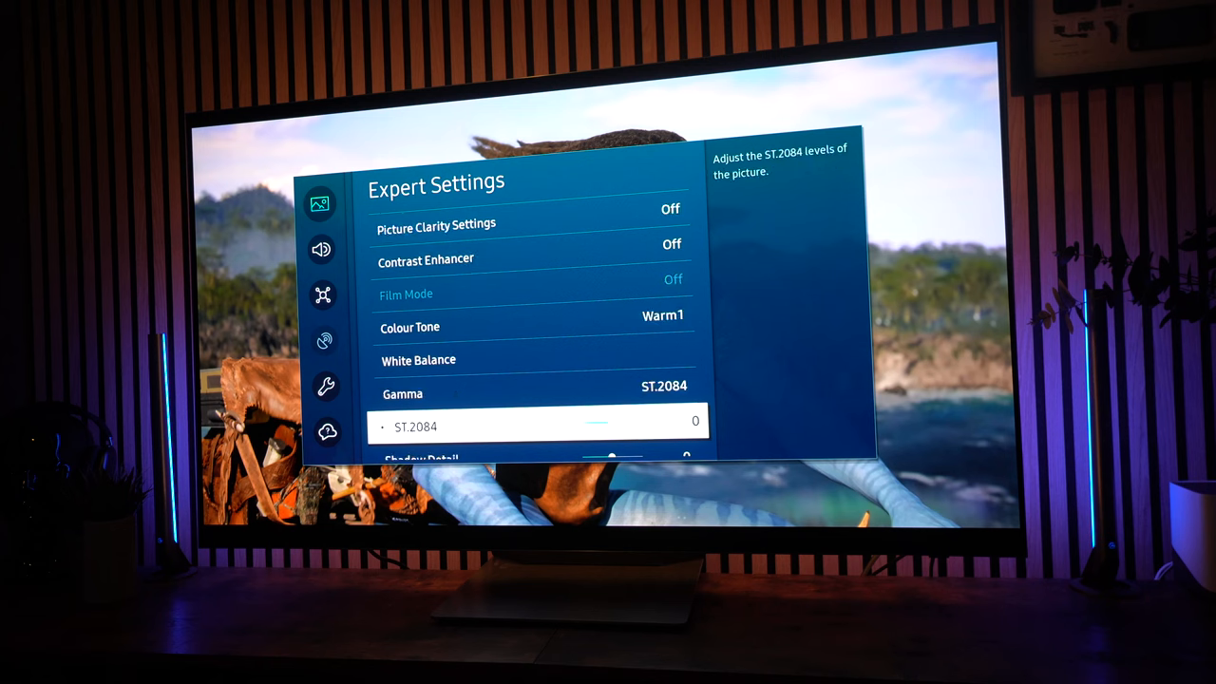
{"action": "key", "text": "Down"}
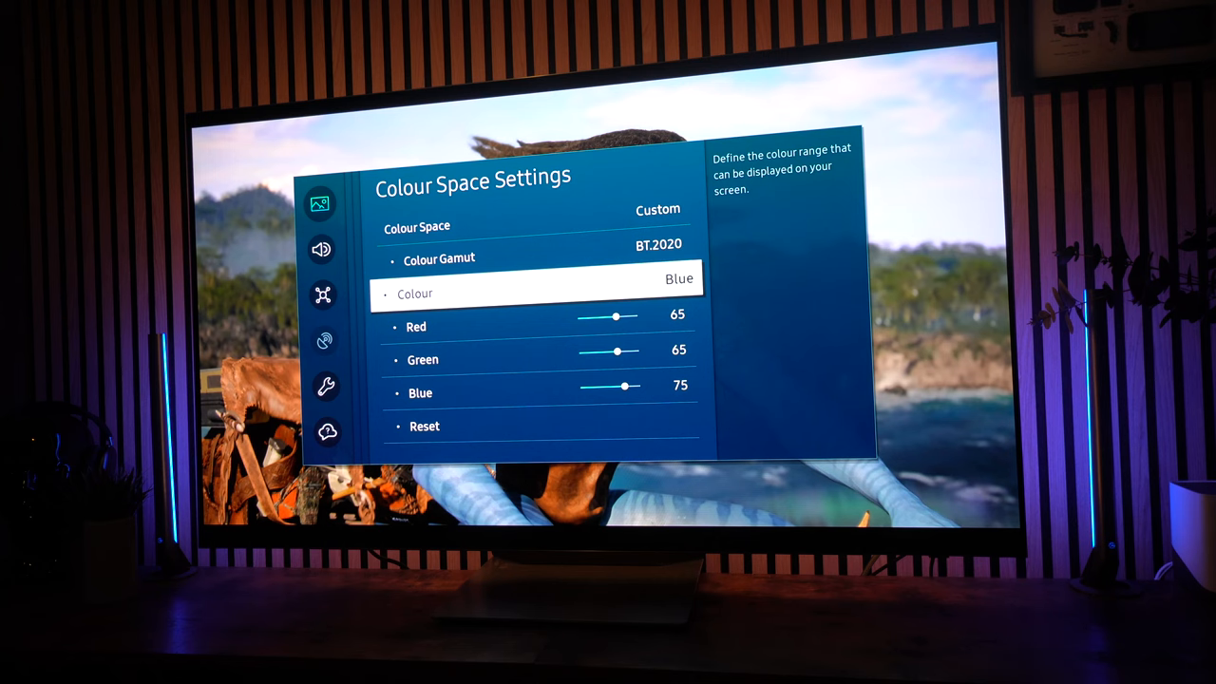
Tune BT.2020 levels for Blue, Yellow 17/16/82, Cyan 50/76/8 and Magenta 8/50/90.
{"action": "key", "text": "down"}
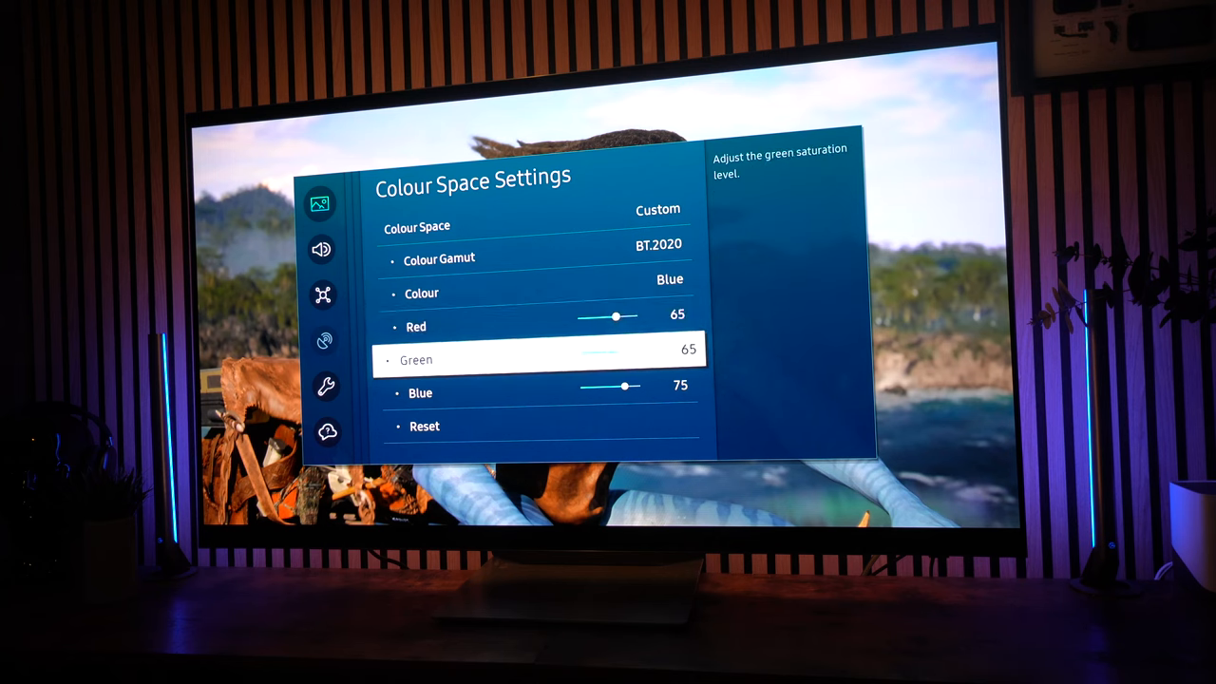
{"action": "key", "text": "Down"}
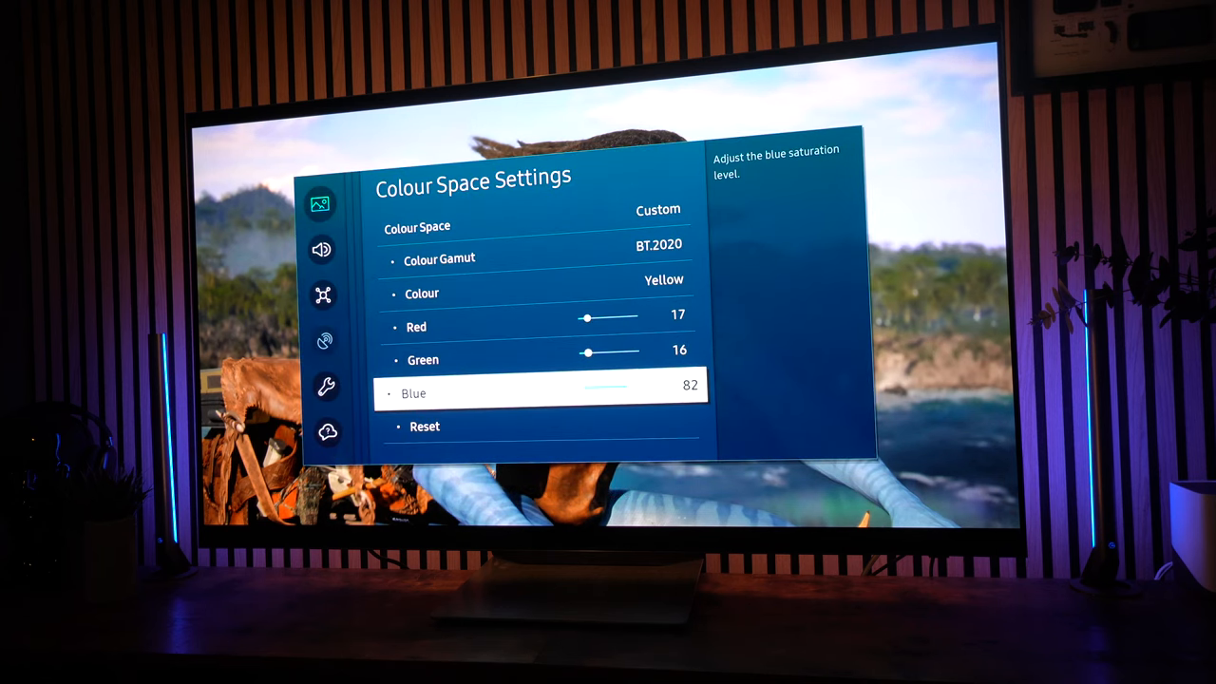
{"action": "key", "text": "Up"}
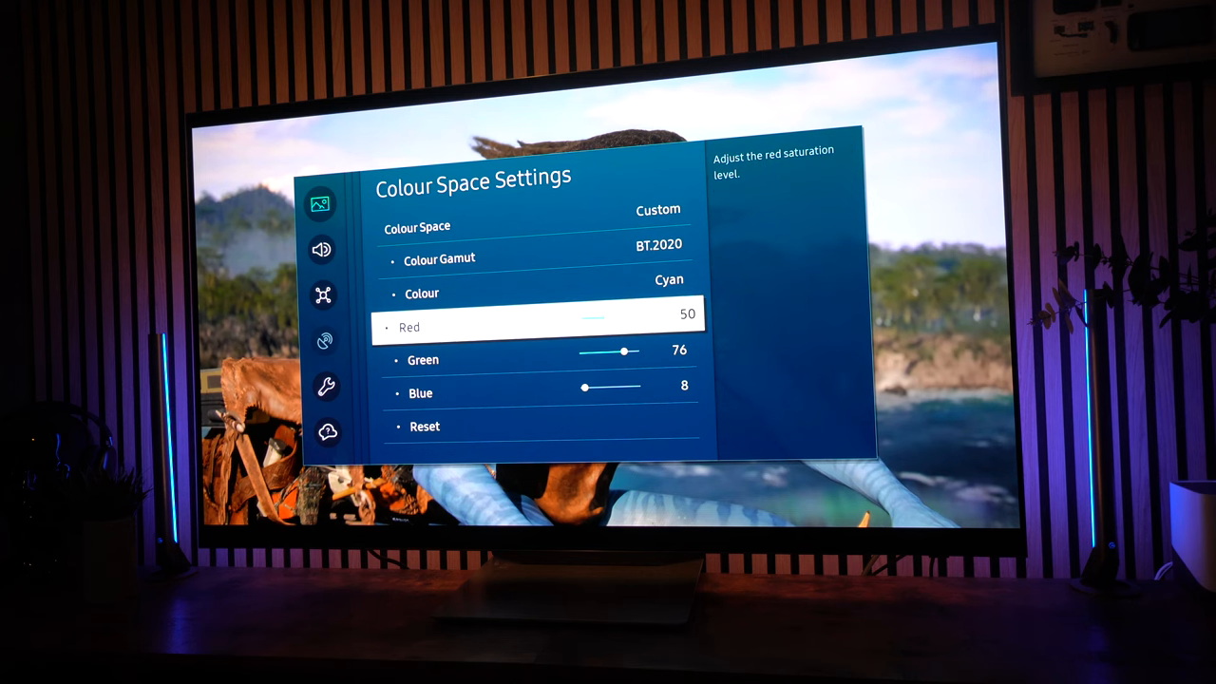
{"action": "key", "text": "Down"}
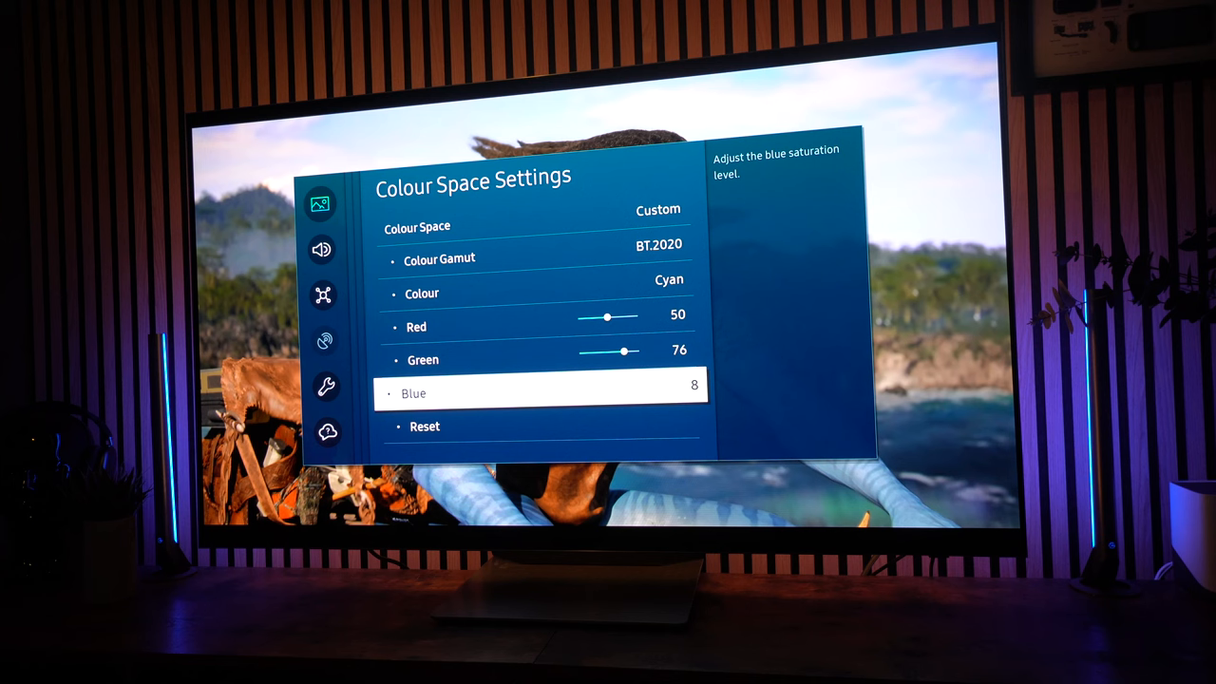
{"action": "key", "text": "up"}
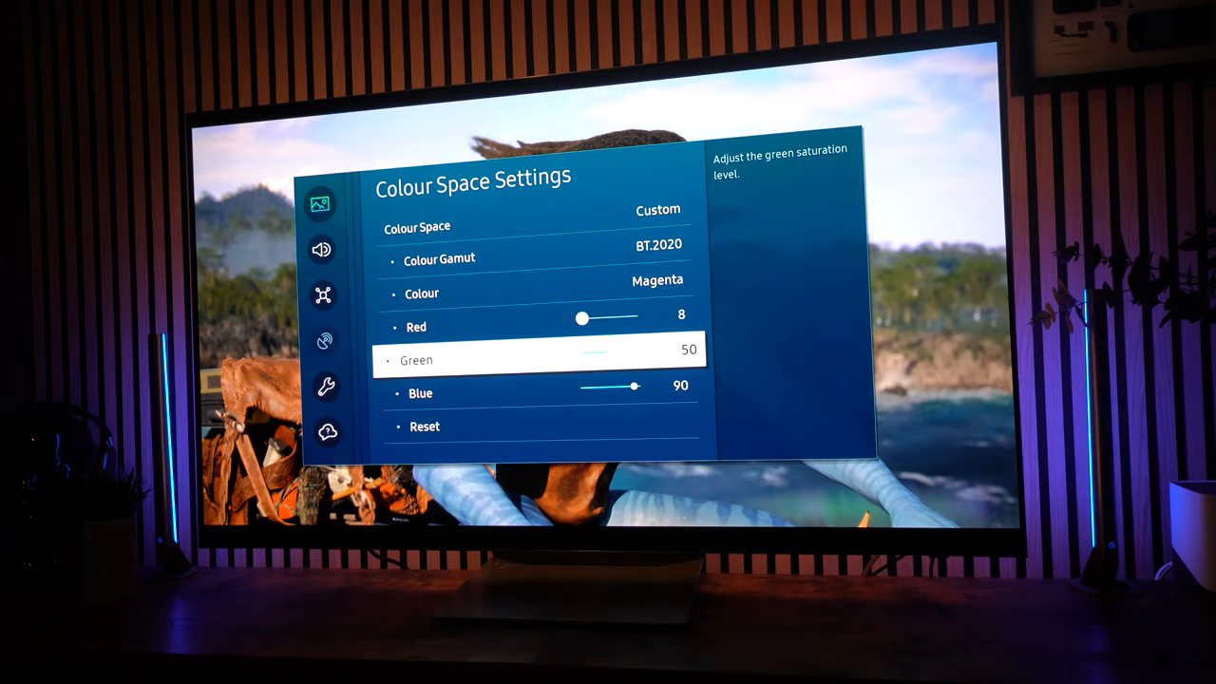
{"action": "key", "text": "Down"}
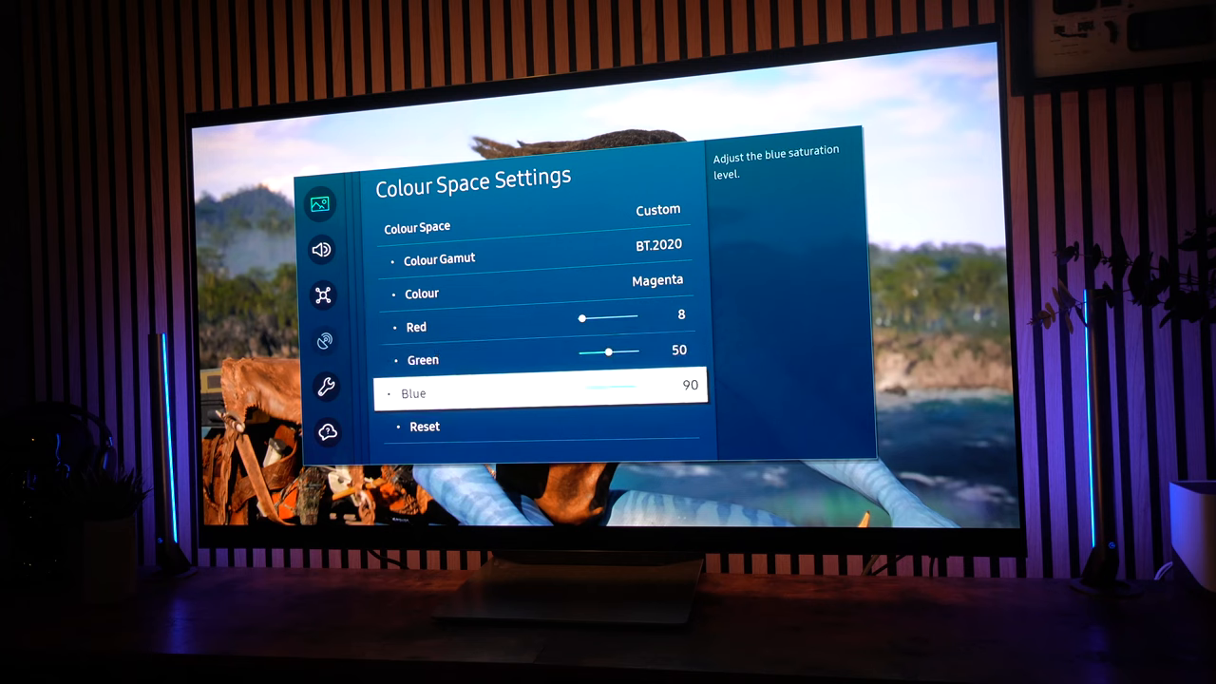
{"action": "key", "text": "Back"}
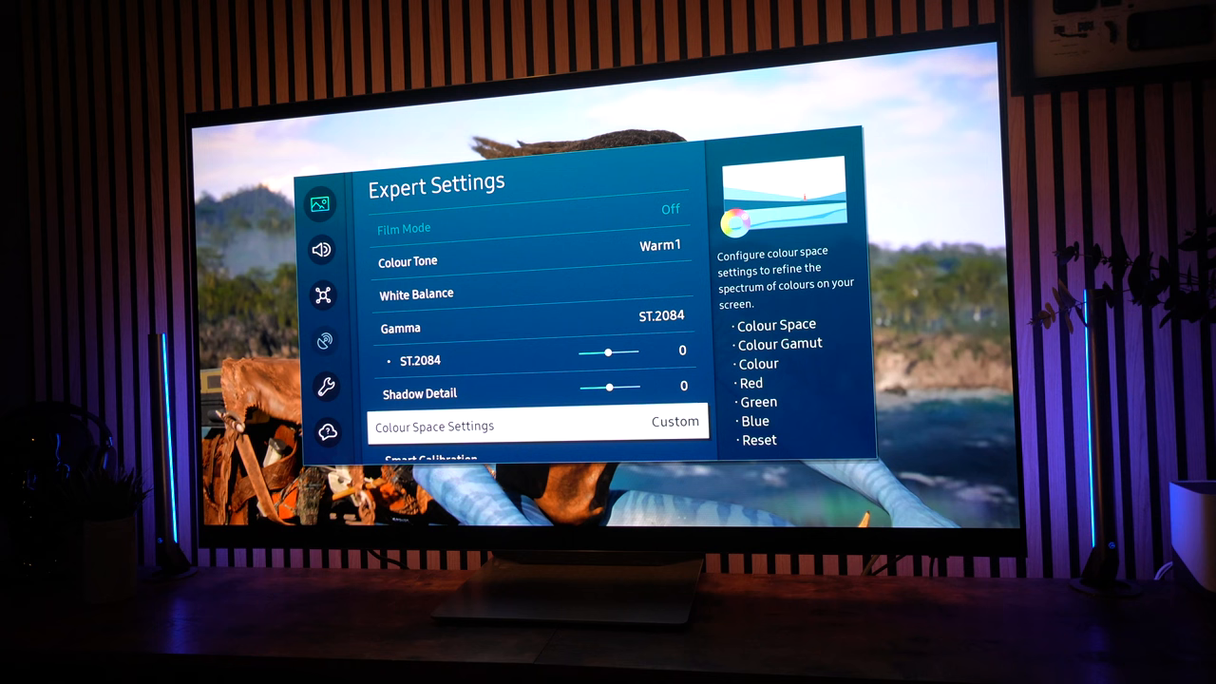
Scroll to Expert Settings for the HDMI game input.
{"action": "scroll", "scroll_direction": "down", "scroll_amount": 3}
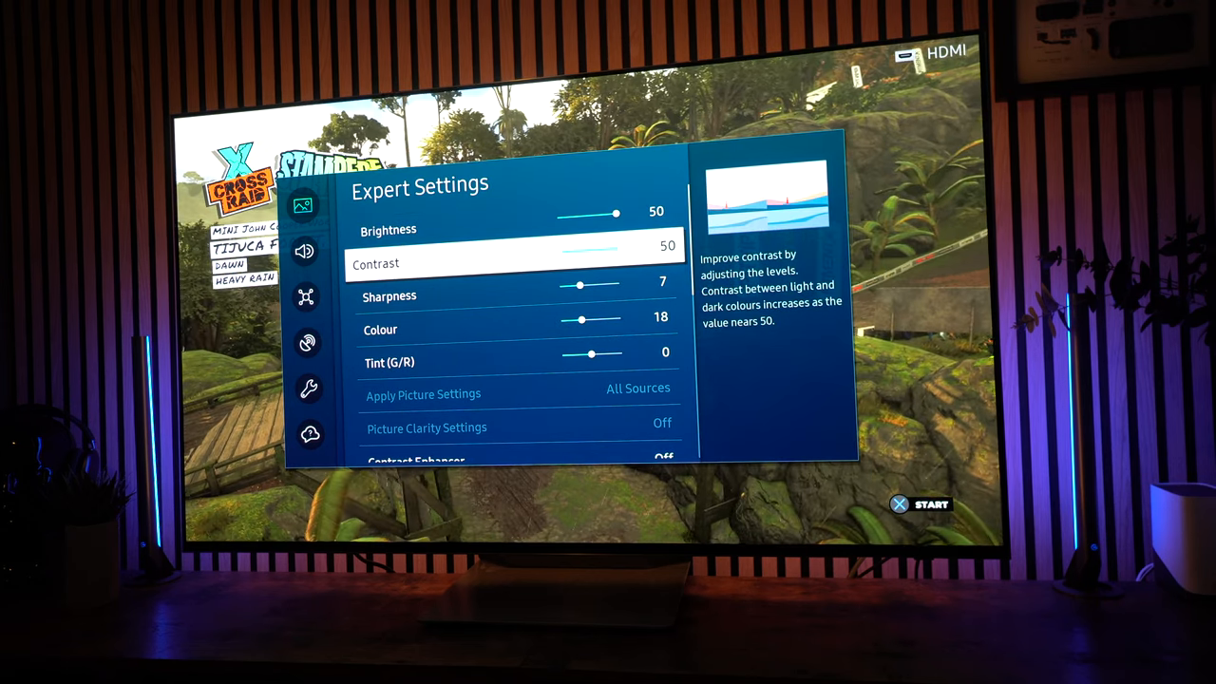
Set game Brightness 50, Contrast 50, Sharpness 7 and Colour 18, then open 2 Point white balance.
{"action": "key", "text": "down"}
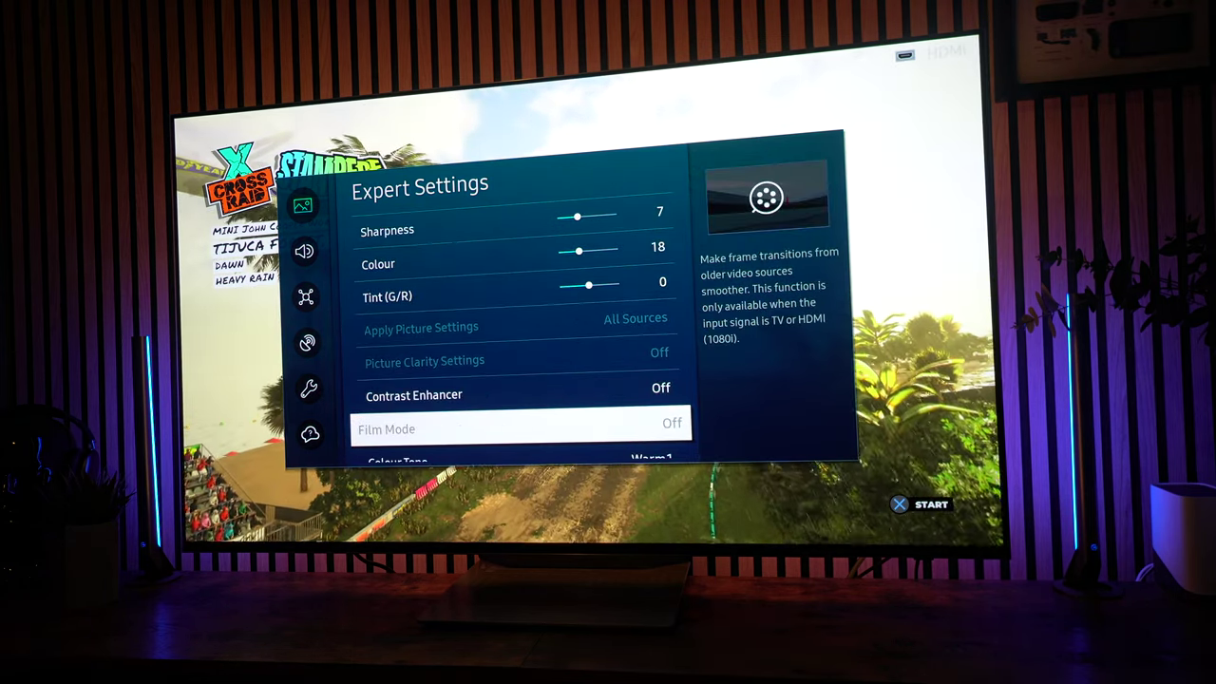
{"action": "scroll", "scroll_direction": "down", "scroll_amount": 3}
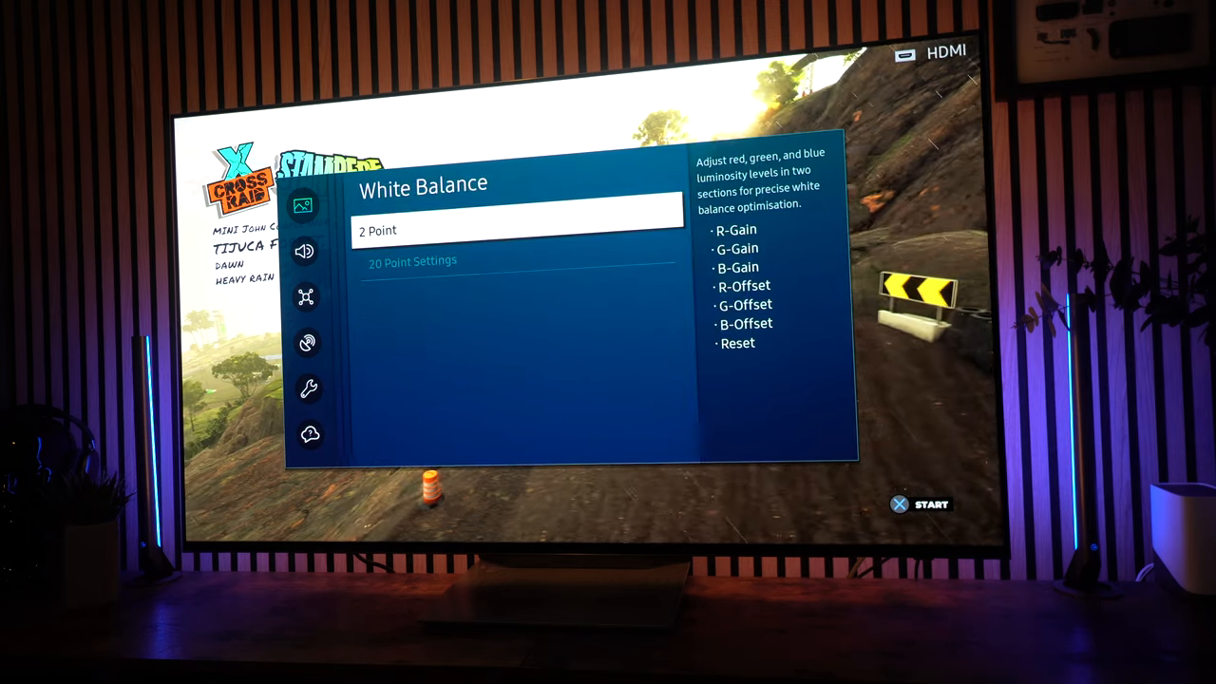
{"action": "left_click", "coordinate": [375, 231]}
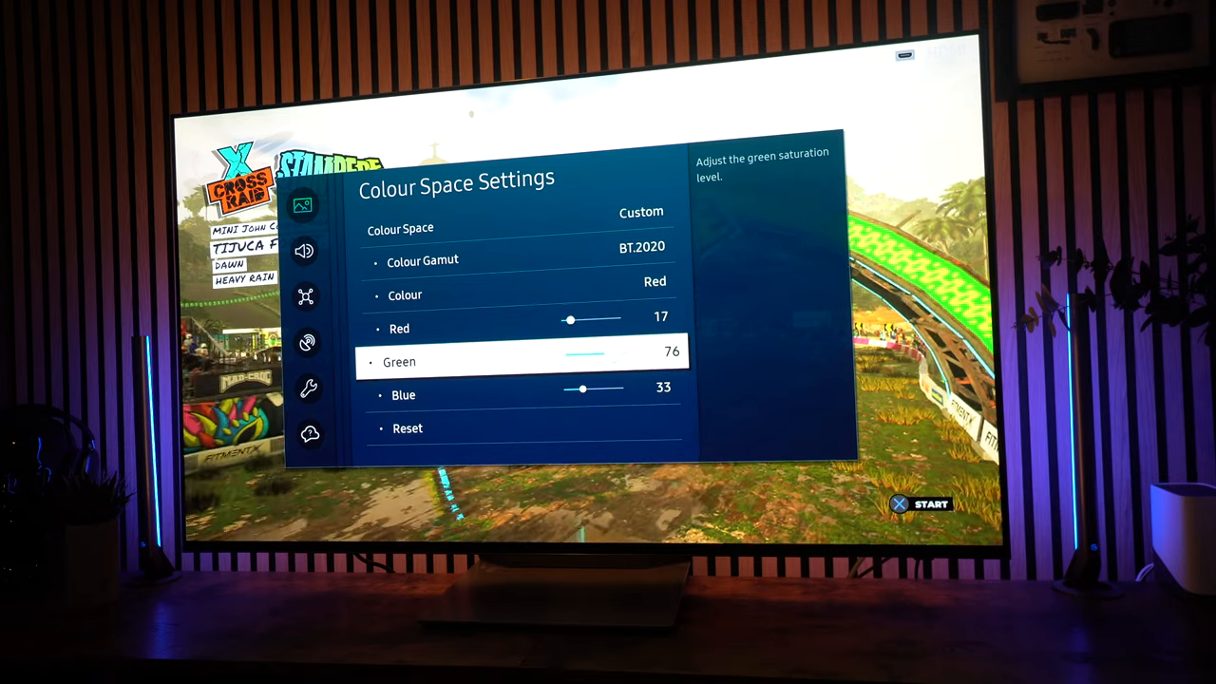
Set game BT.2020 levels: Red green 76, Yellow 45/53/50, Magenta 50/10/85.
{"action": "key", "text": "Down"}
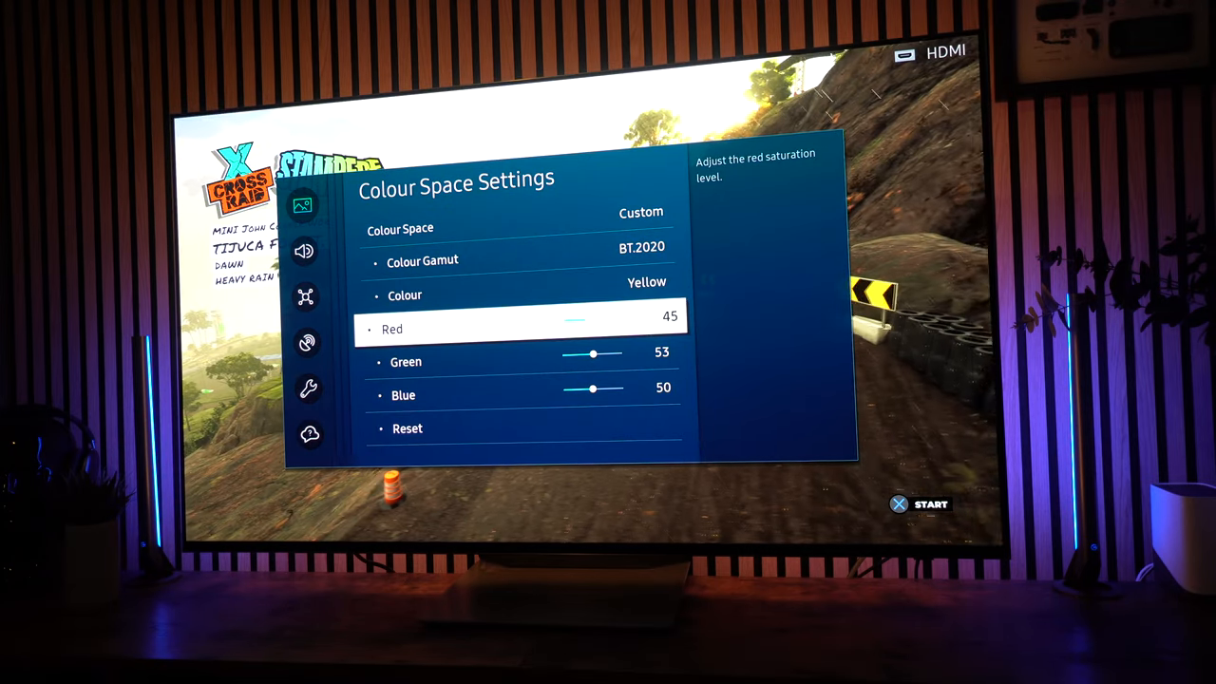
{"action": "key", "text": "Down"}
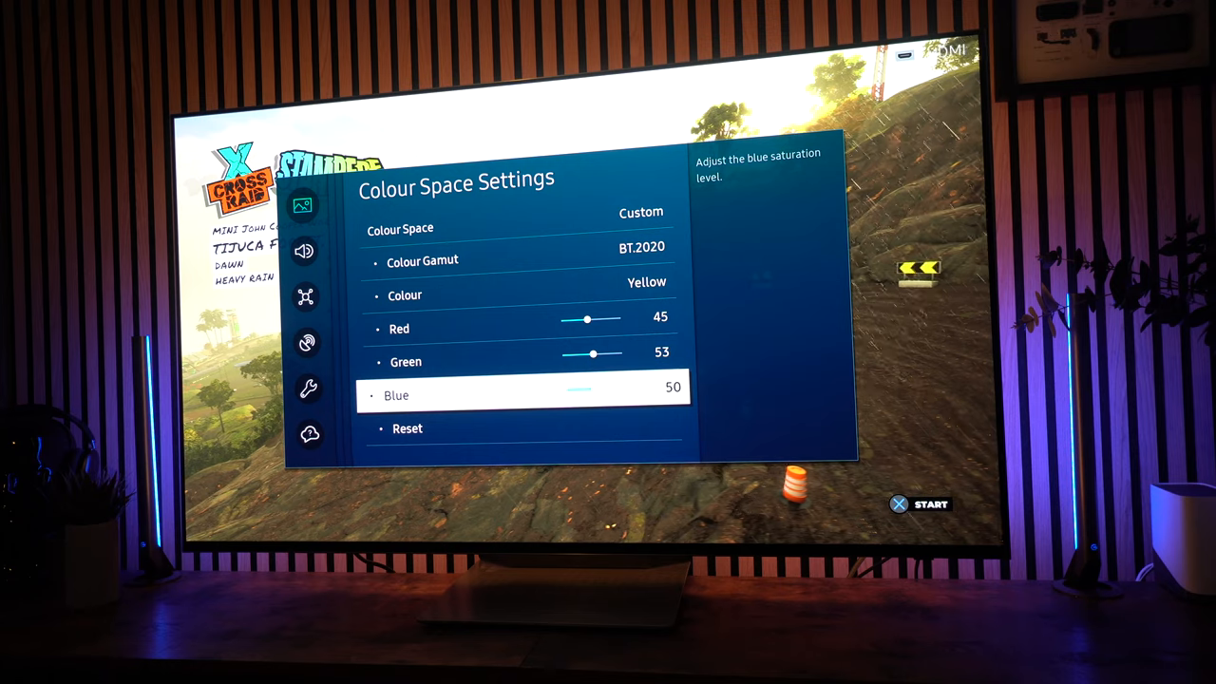
{"action": "key", "text": "Up"}
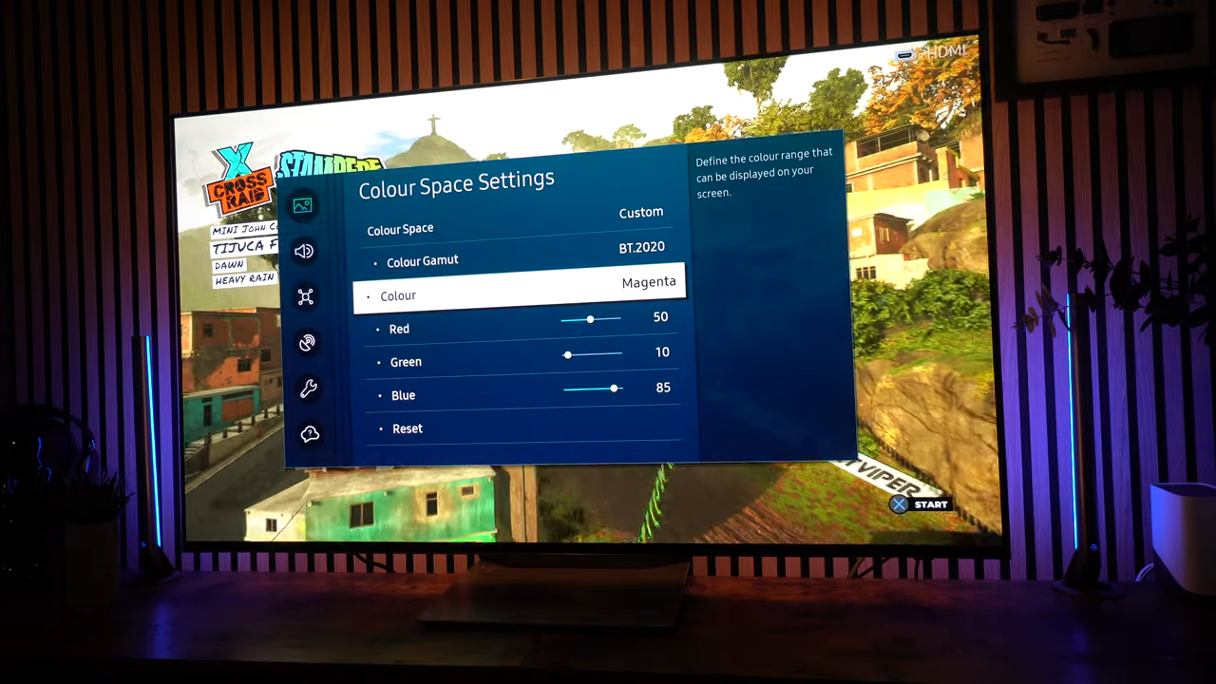
{"action": "key", "text": "down"}
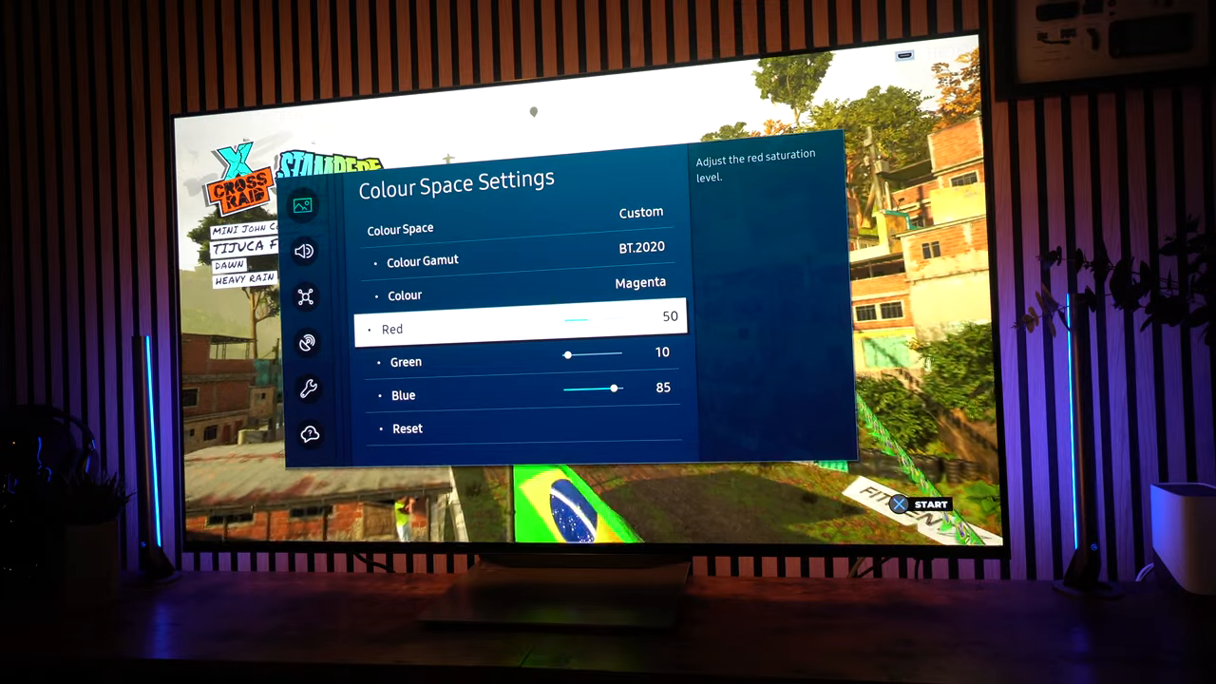